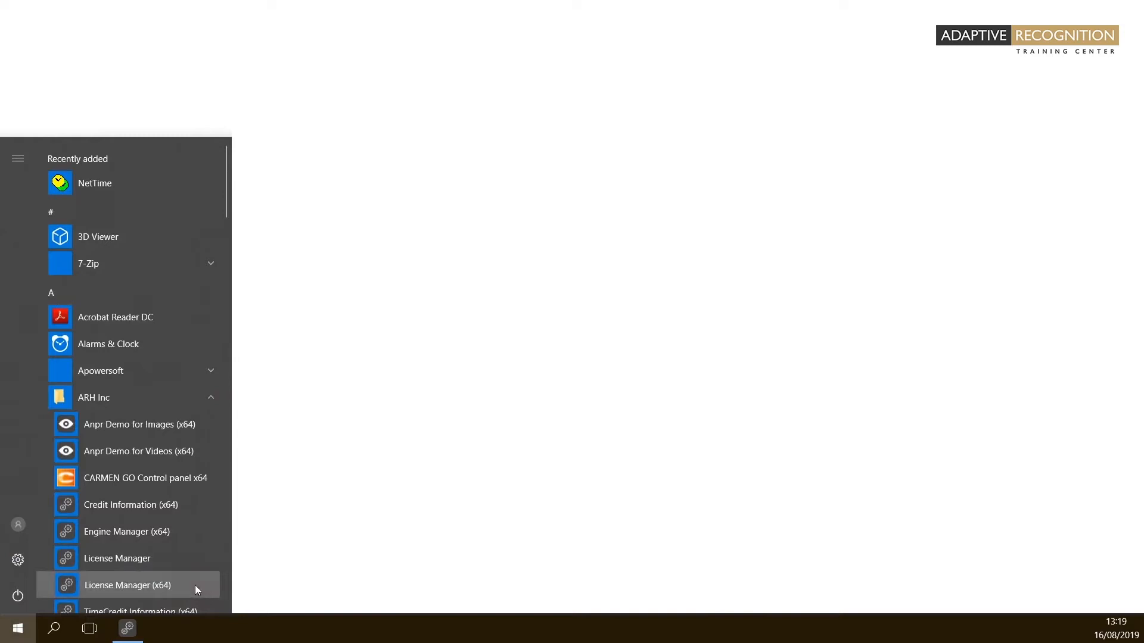
Step: Launch License Manager (x64) from the ARH Inc folder in the Start menu
{"action": "left_click", "coordinate": [128, 585]}
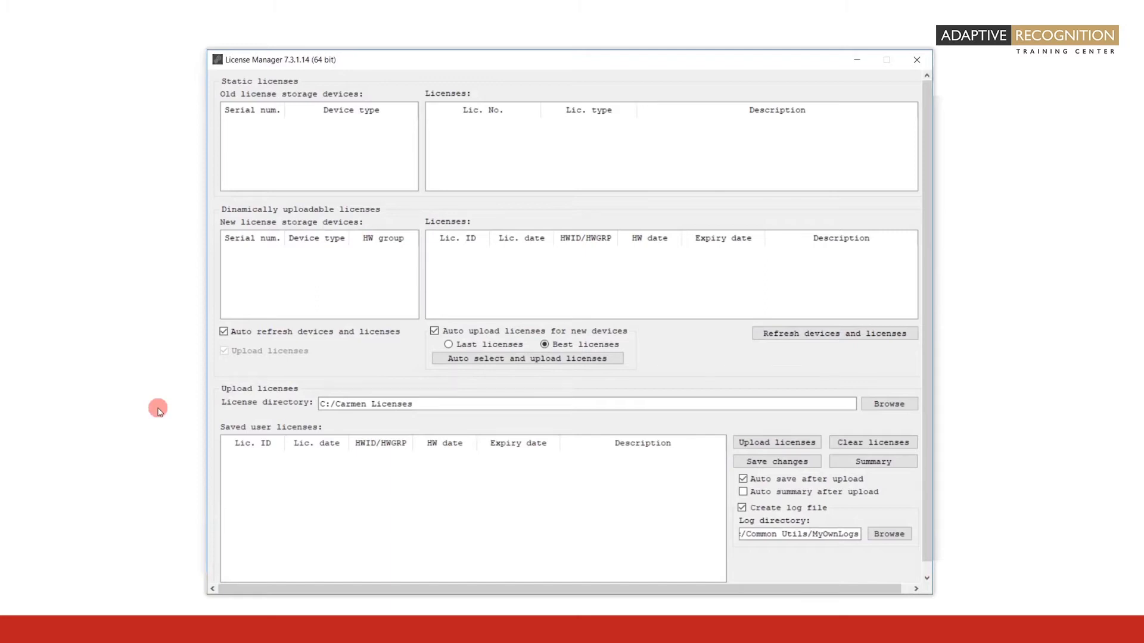
{"action": "mouse_move", "coordinate": [186, 92]}
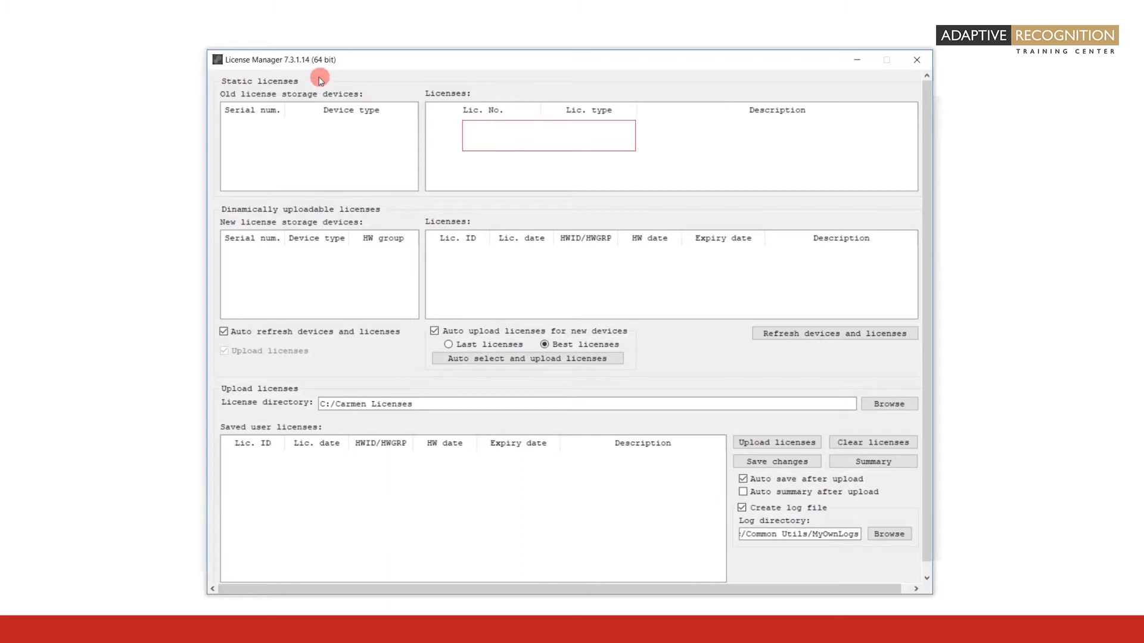
{"action": "left_click", "coordinate": [481, 110]}
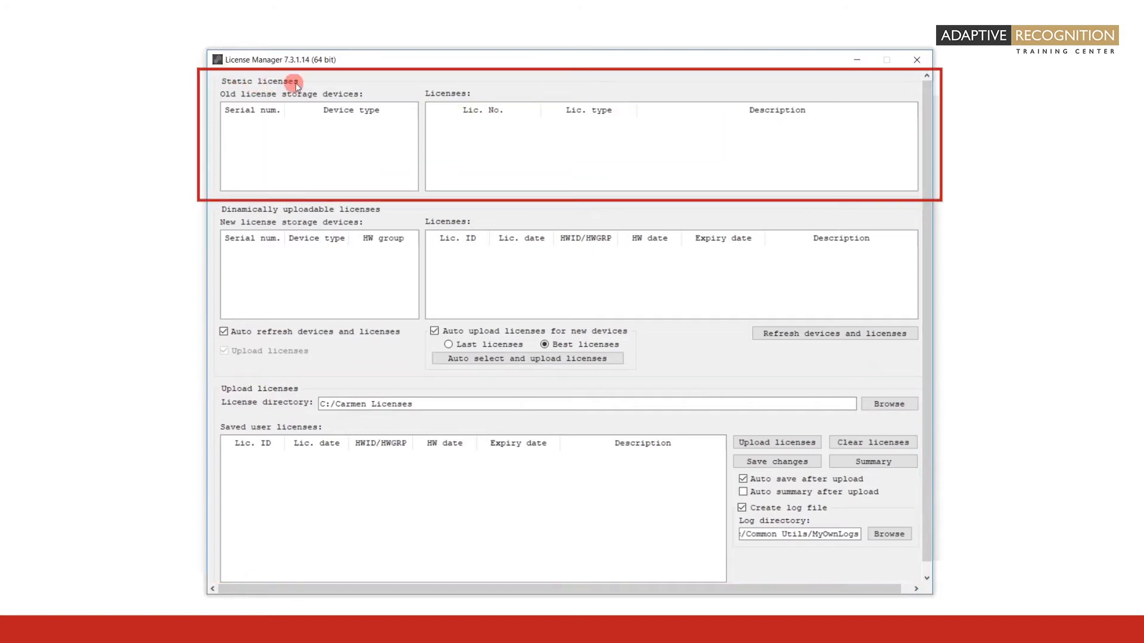
{"action": "mouse_move", "coordinate": [289, 121]}
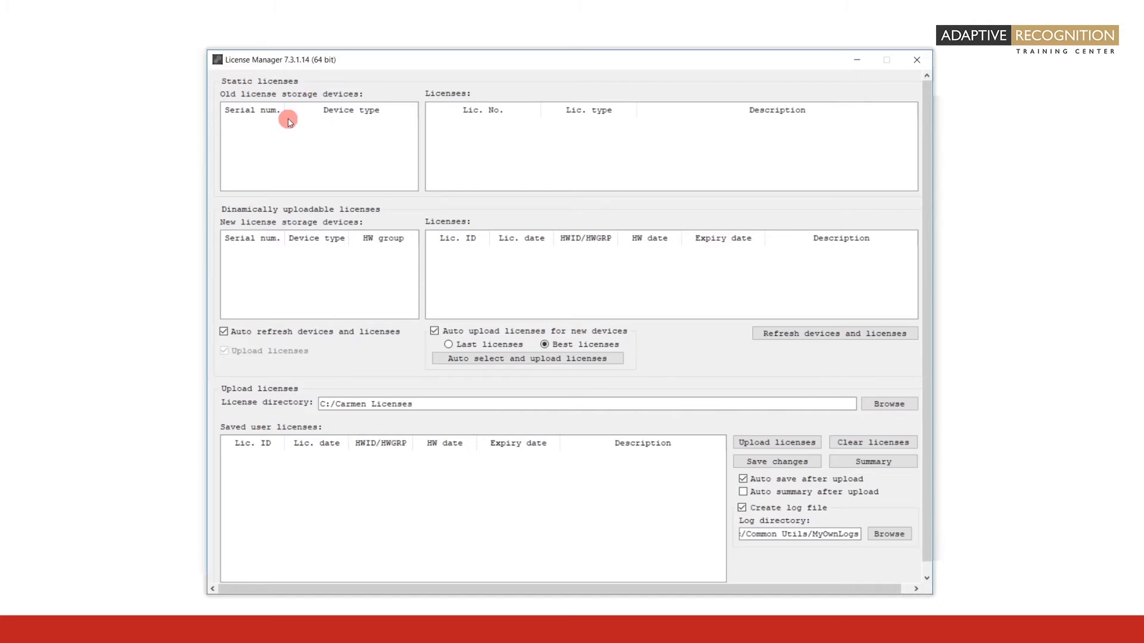
{"action": "mouse_move", "coordinate": [276, 146]}
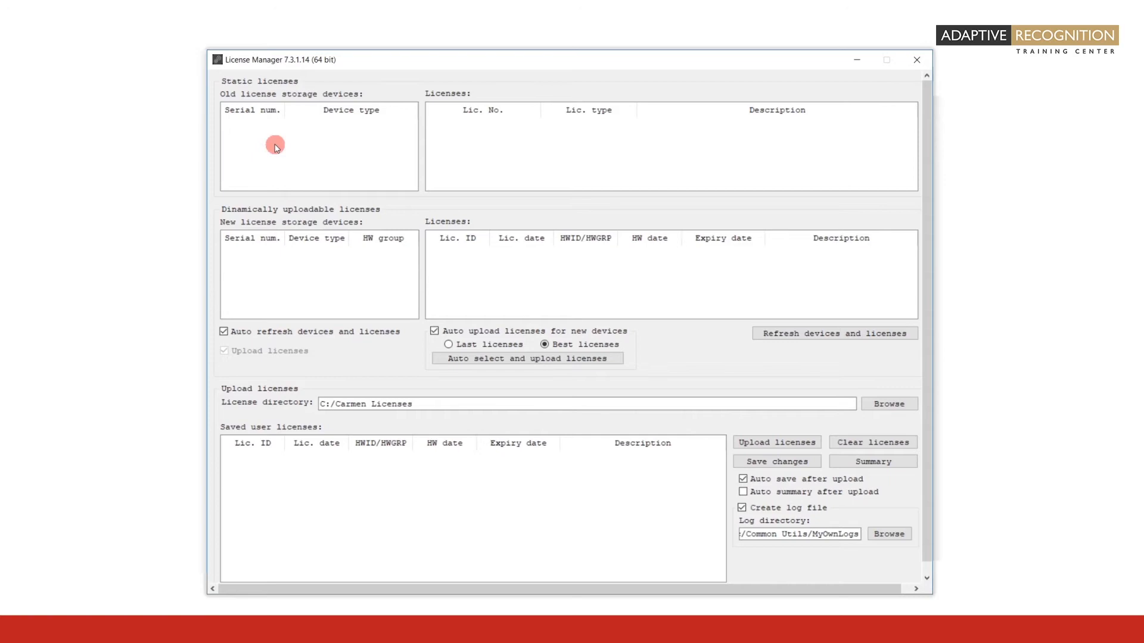
{"action": "mouse_move", "coordinate": [209, 216]}
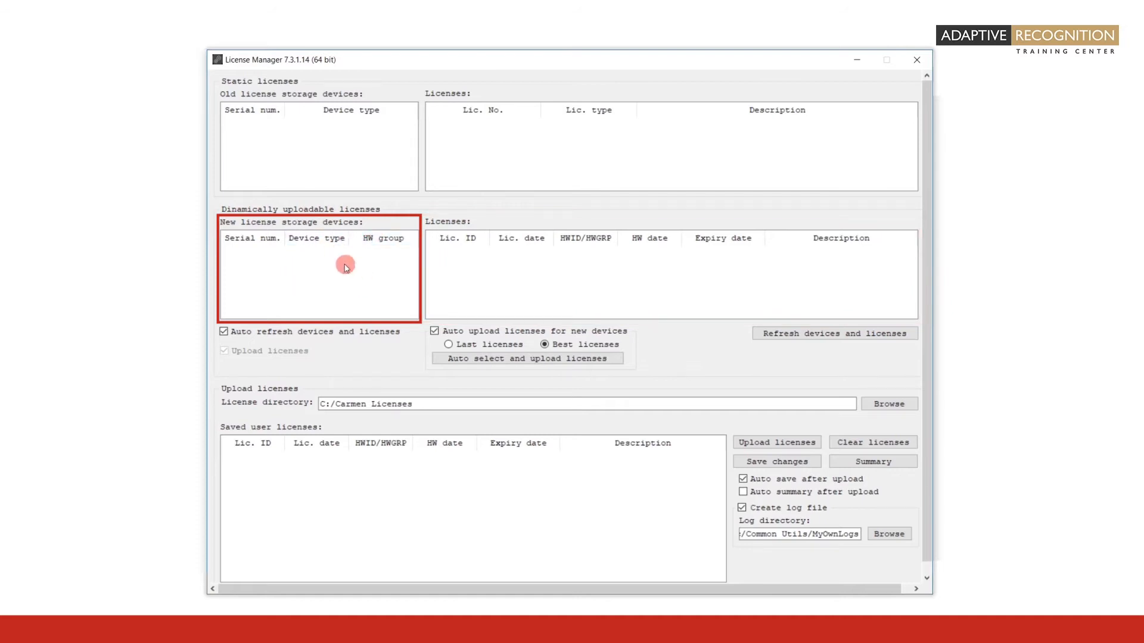
{"action": "mouse_move", "coordinate": [367, 285]}
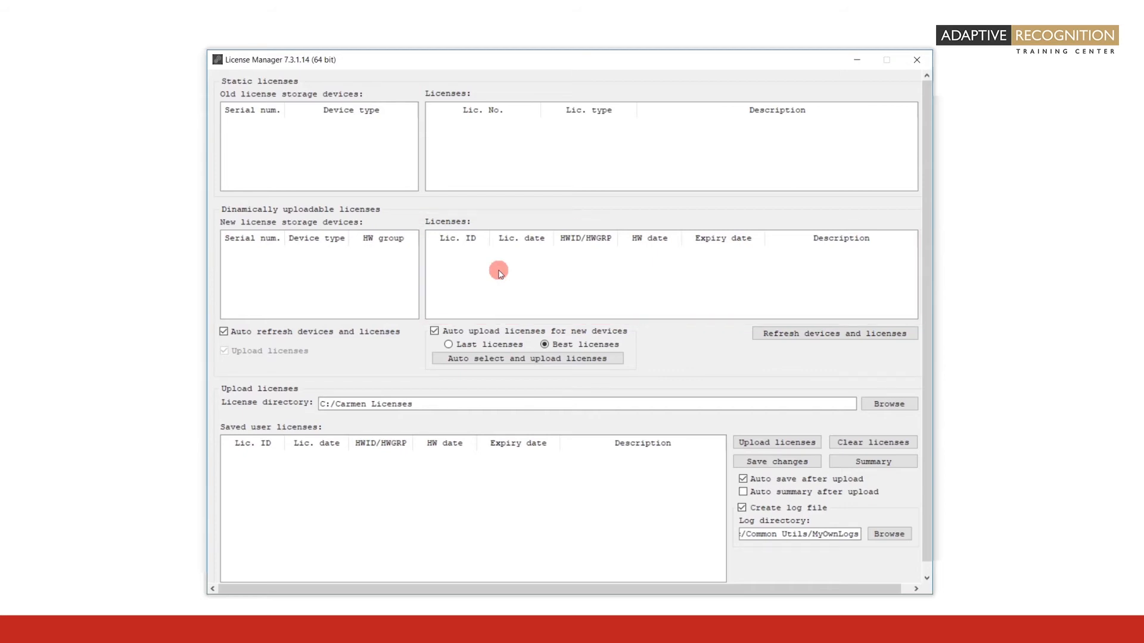
{"action": "mouse_move", "coordinate": [322, 332]}
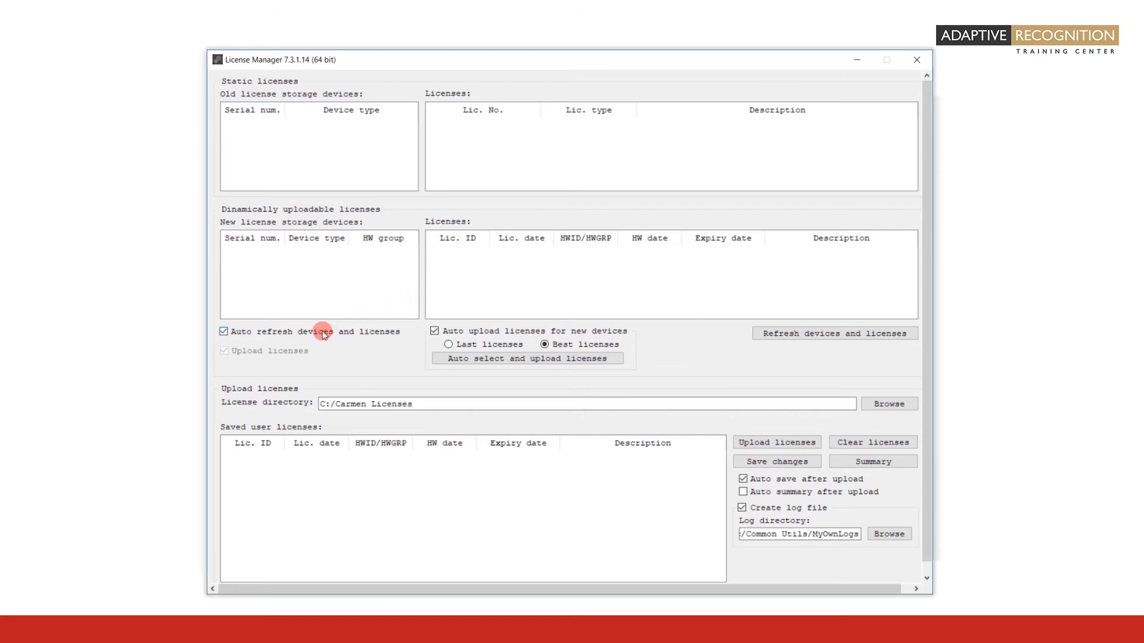
{"action": "mouse_move", "coordinate": [288, 311]}
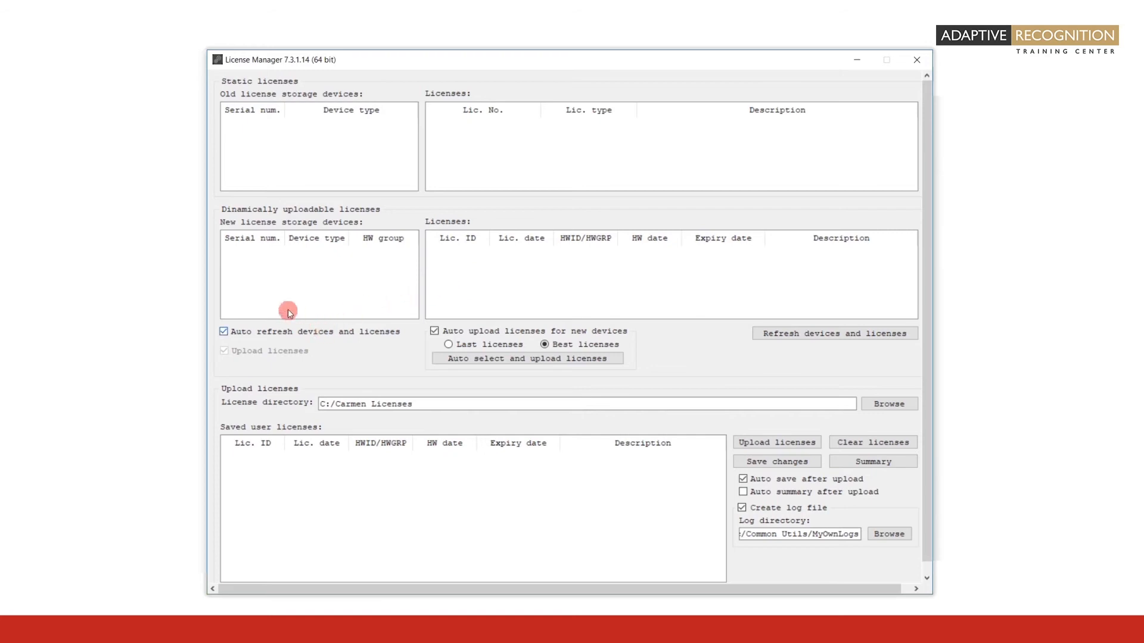
{"action": "mouse_move", "coordinate": [273, 299]}
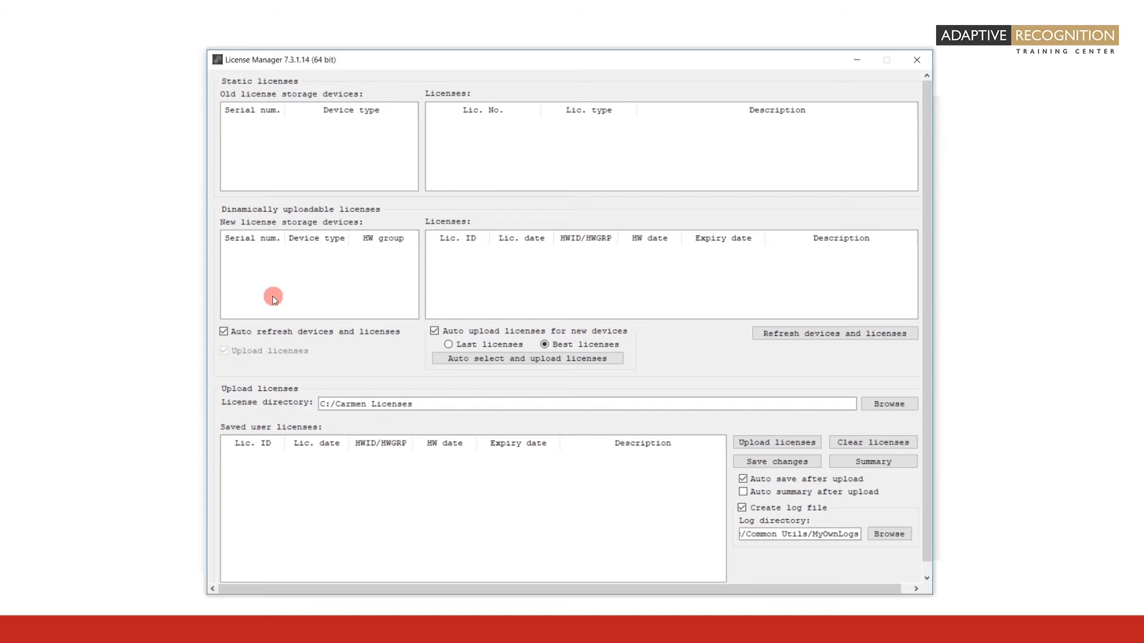
{"action": "mouse_move", "coordinate": [267, 300]}
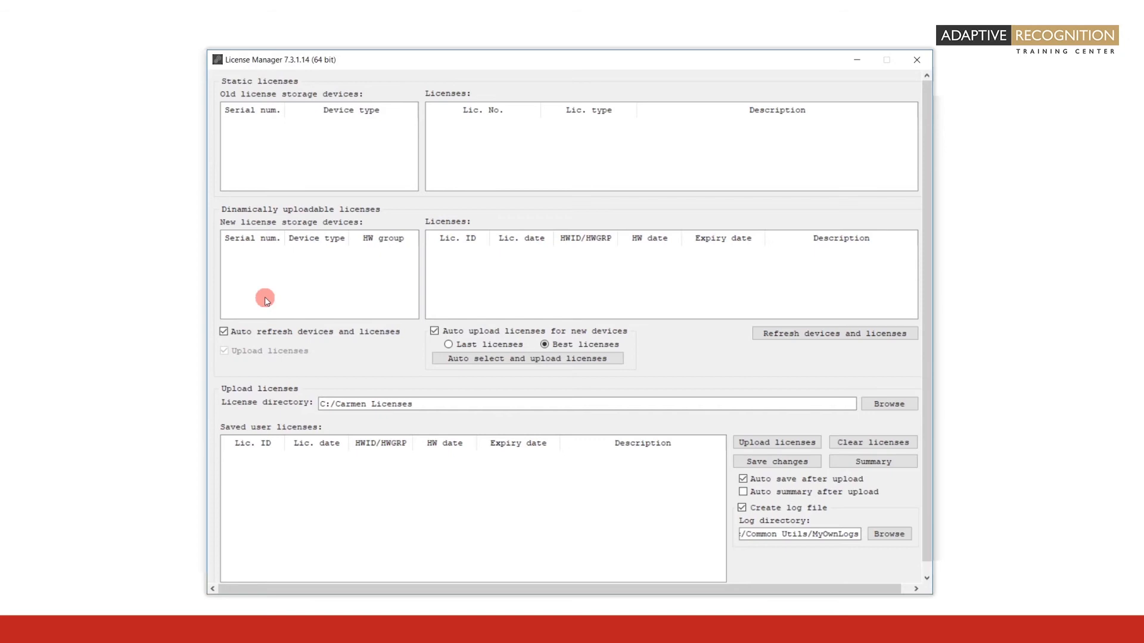
{"action": "mouse_move", "coordinate": [234, 265]}
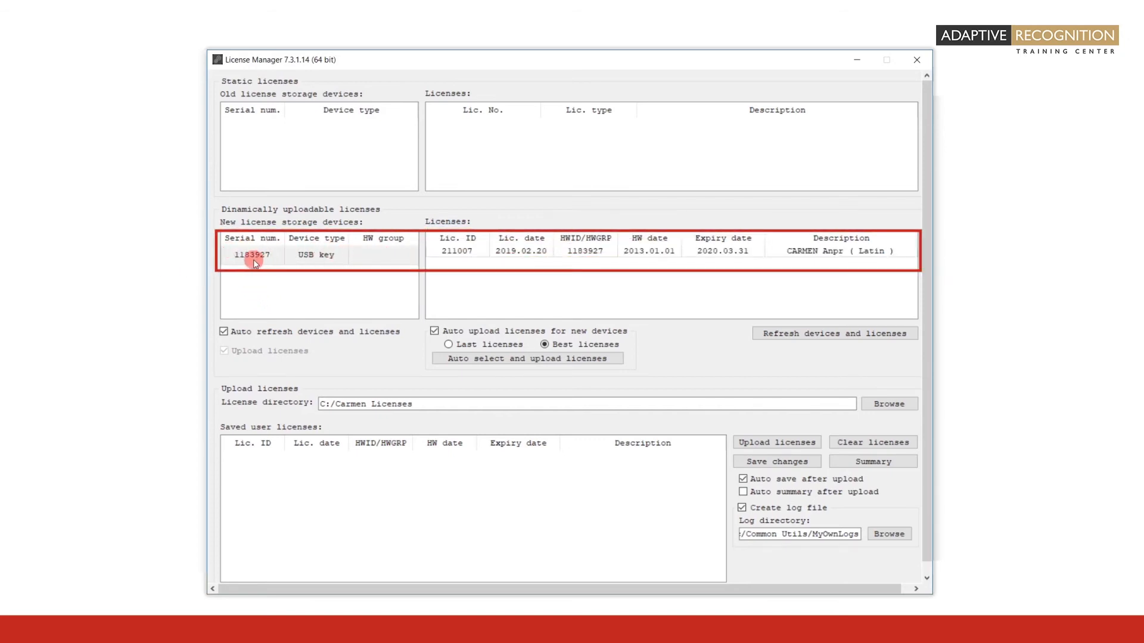
Step: Select USB key 1183927 and its CARMEN Anpr (Latin) license 211007, expiring 2020.03.31
{"action": "left_click", "coordinate": [251, 255]}
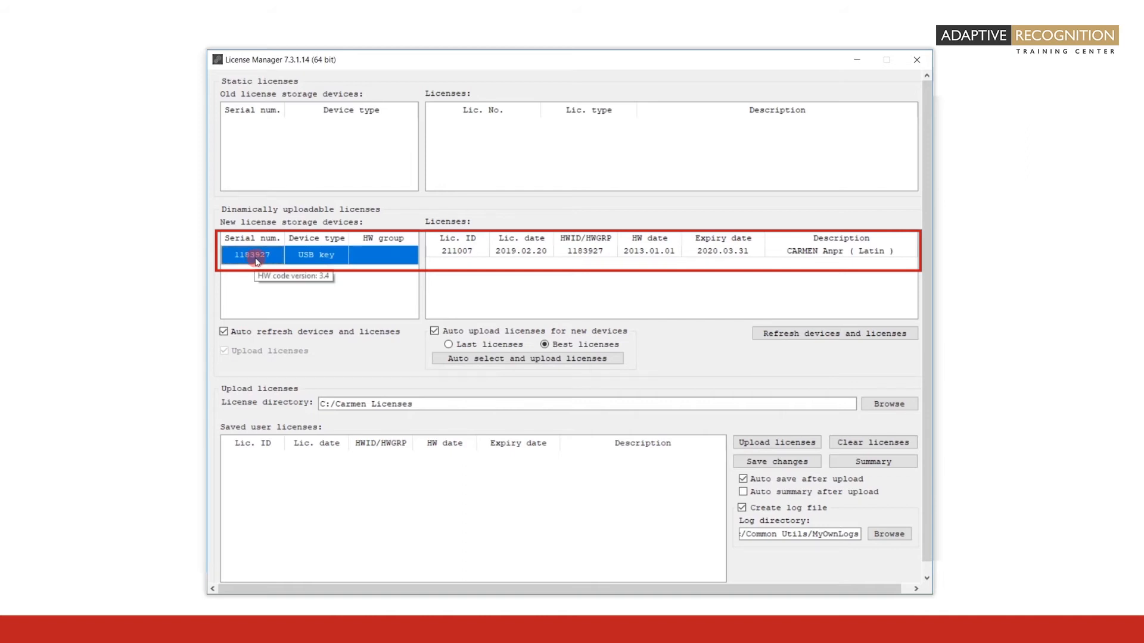
{"action": "mouse_move", "coordinate": [427, 255]}
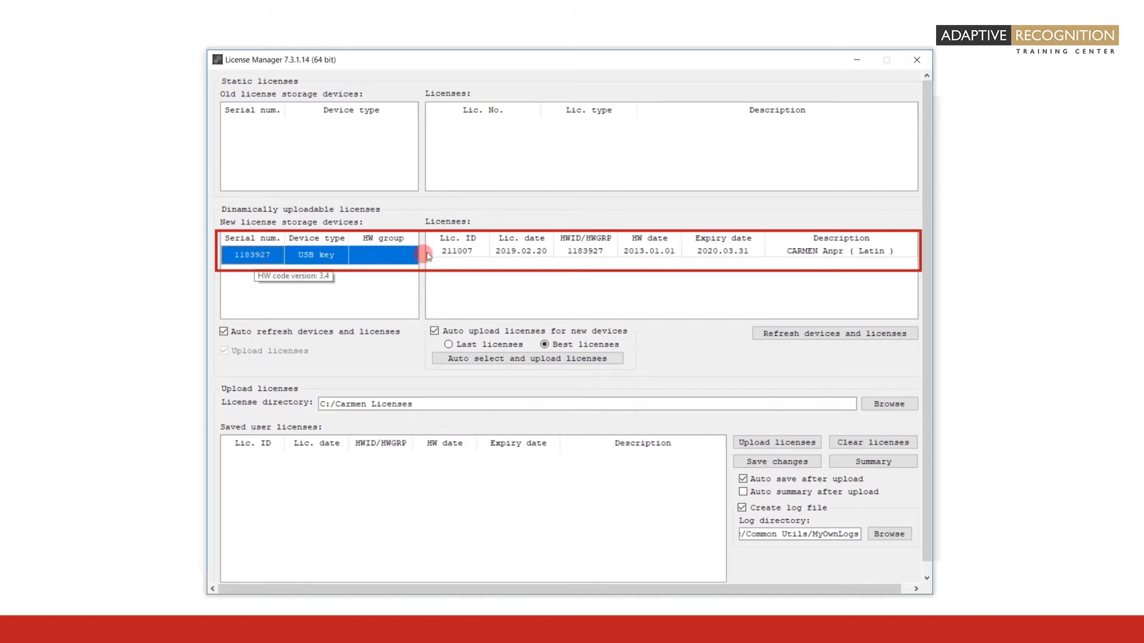
{"action": "left_click", "coordinate": [458, 250]}
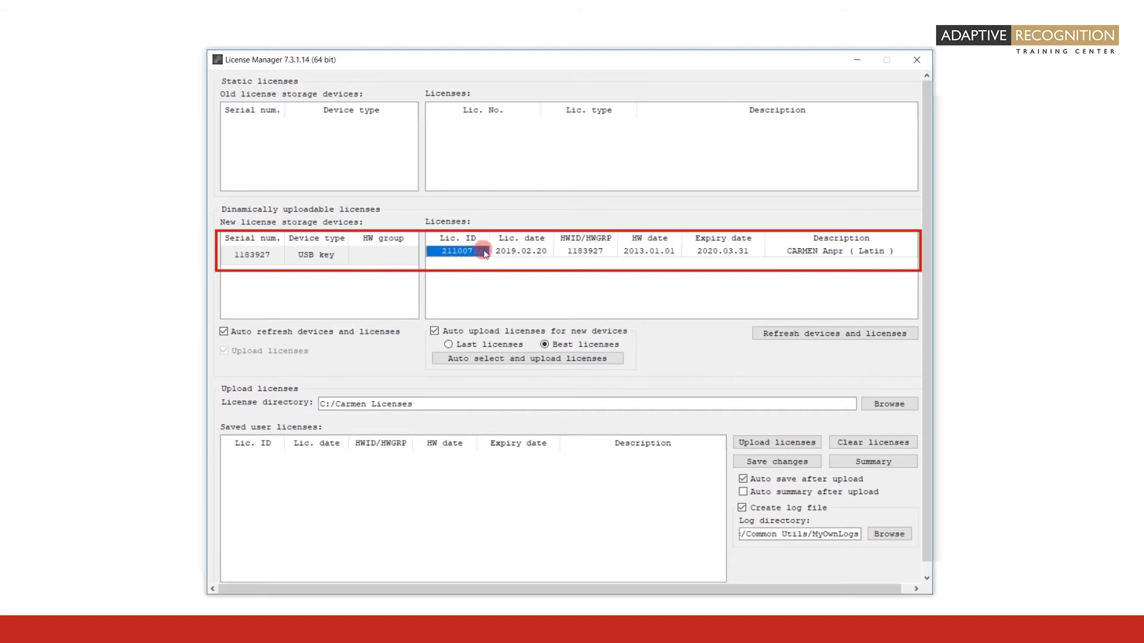
{"action": "left_click", "coordinate": [838, 251]}
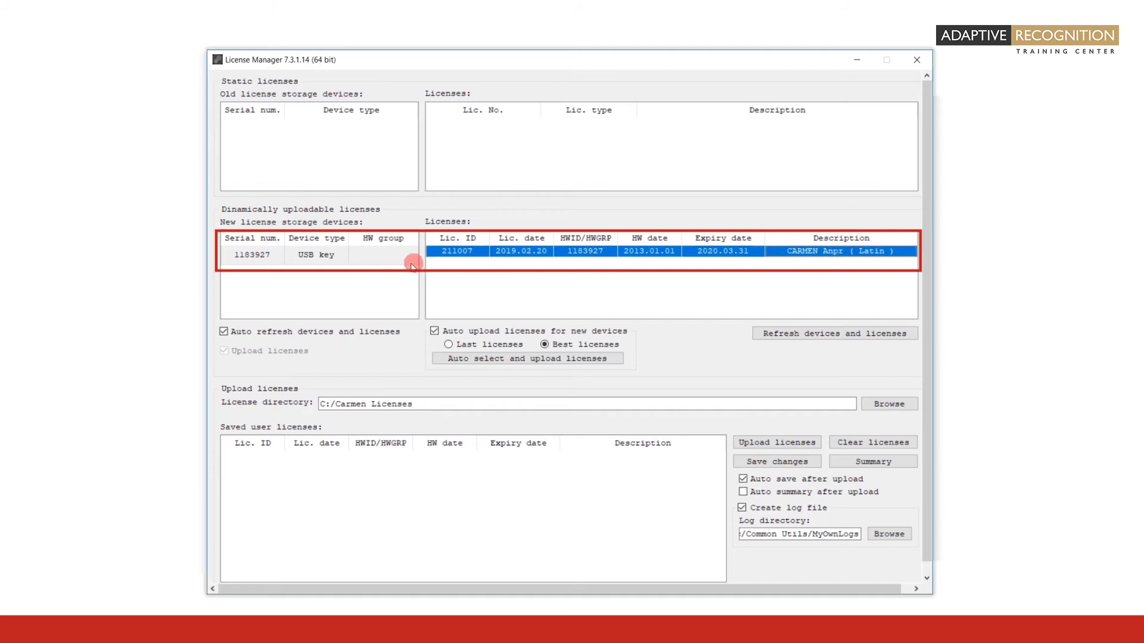
{"action": "mouse_move", "coordinate": [379, 265]}
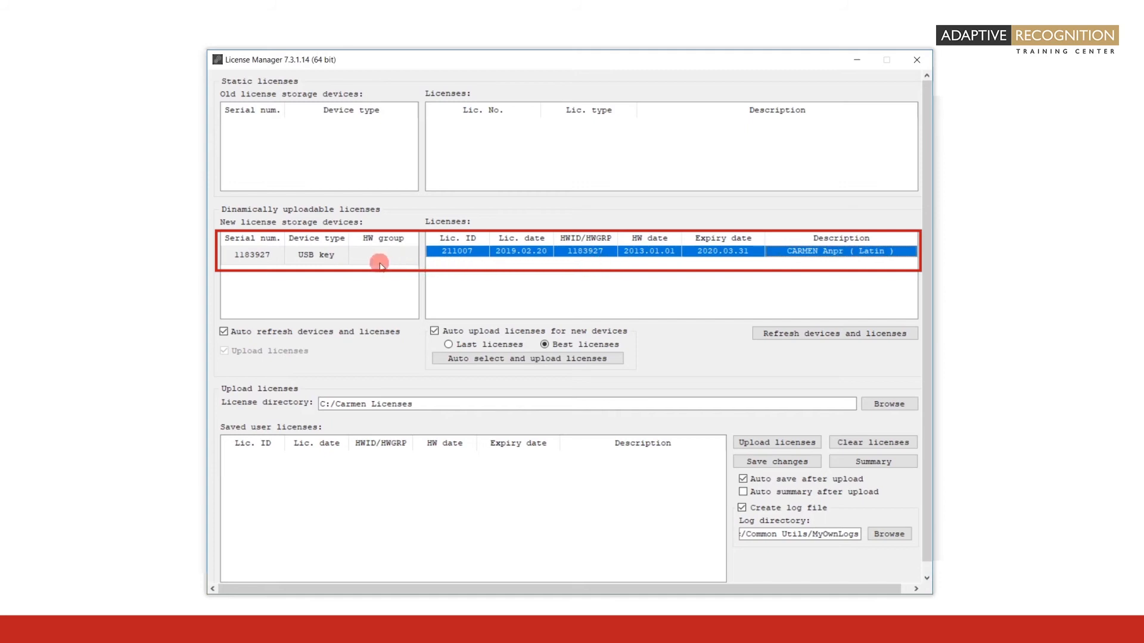
{"action": "left_click", "coordinate": [314, 254]}
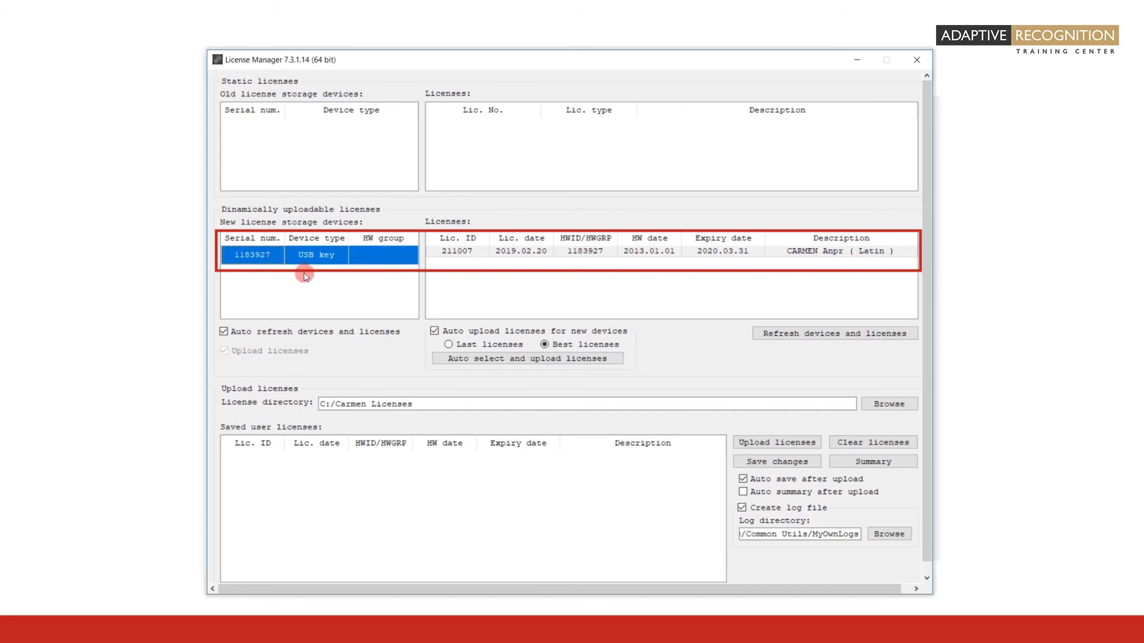
{"action": "mouse_move", "coordinate": [327, 286]}
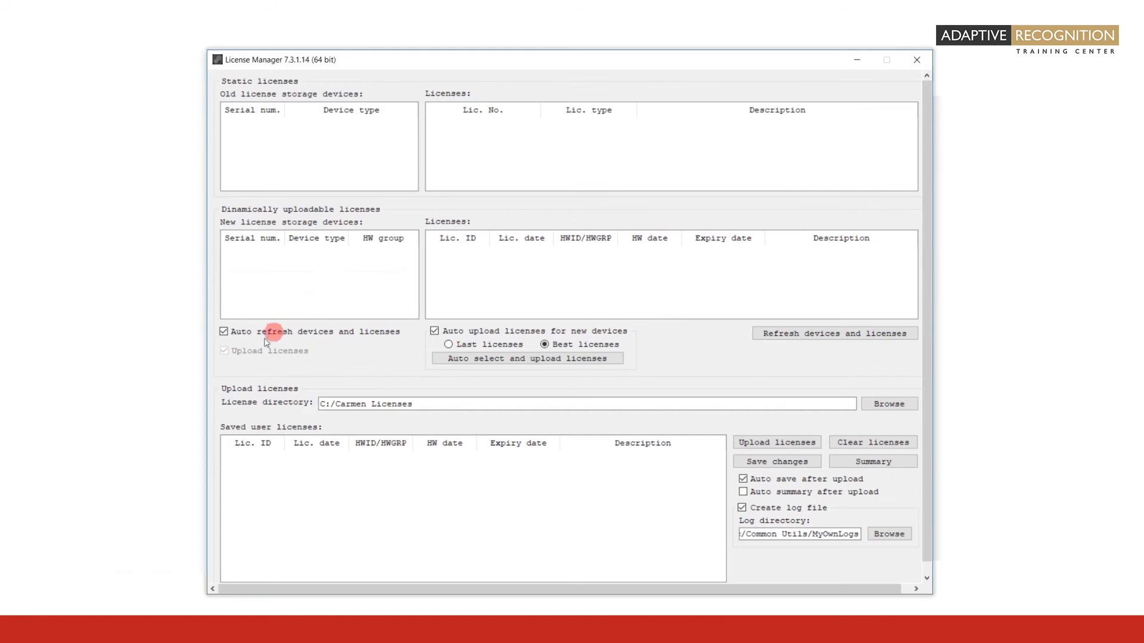
{"action": "mouse_move", "coordinate": [311, 391]}
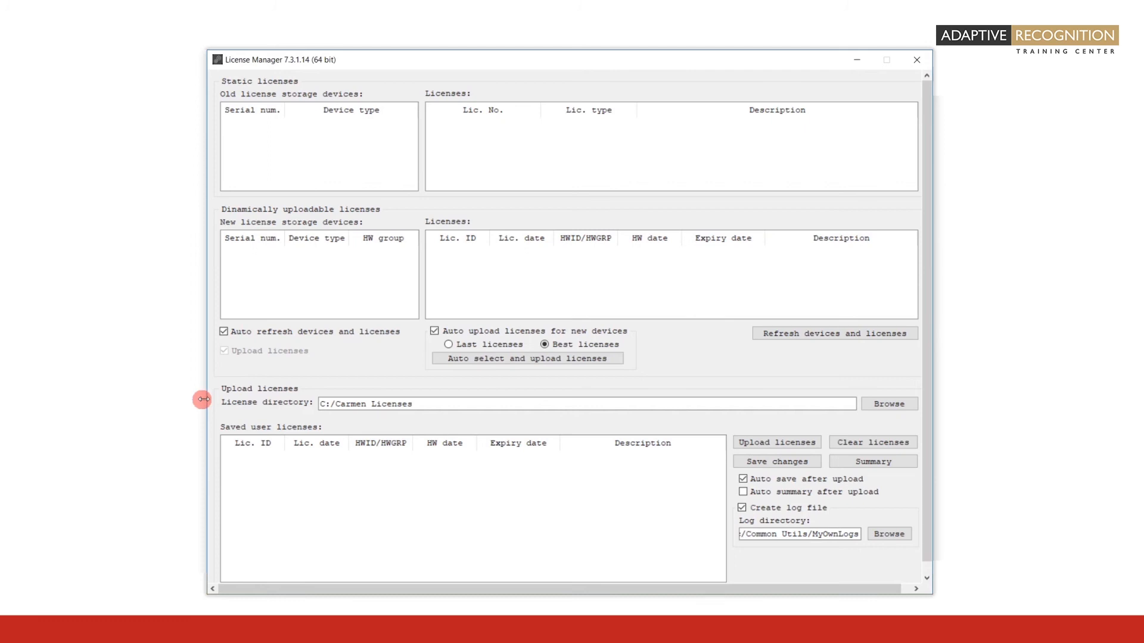
{"action": "mouse_move", "coordinate": [212, 212]}
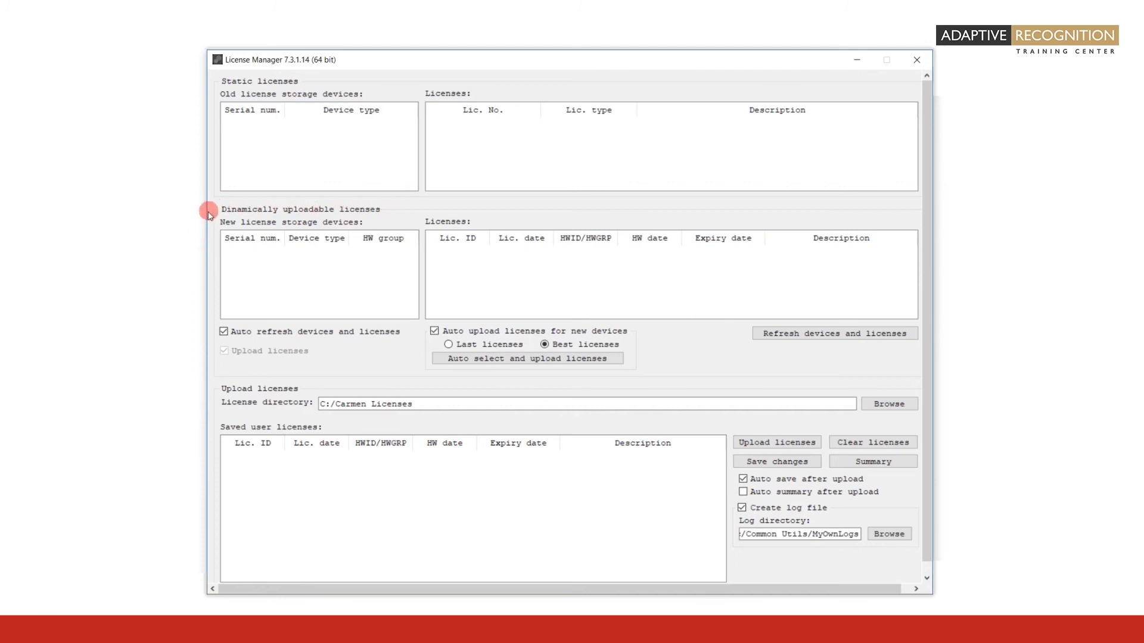
{"action": "mouse_move", "coordinate": [244, 393]}
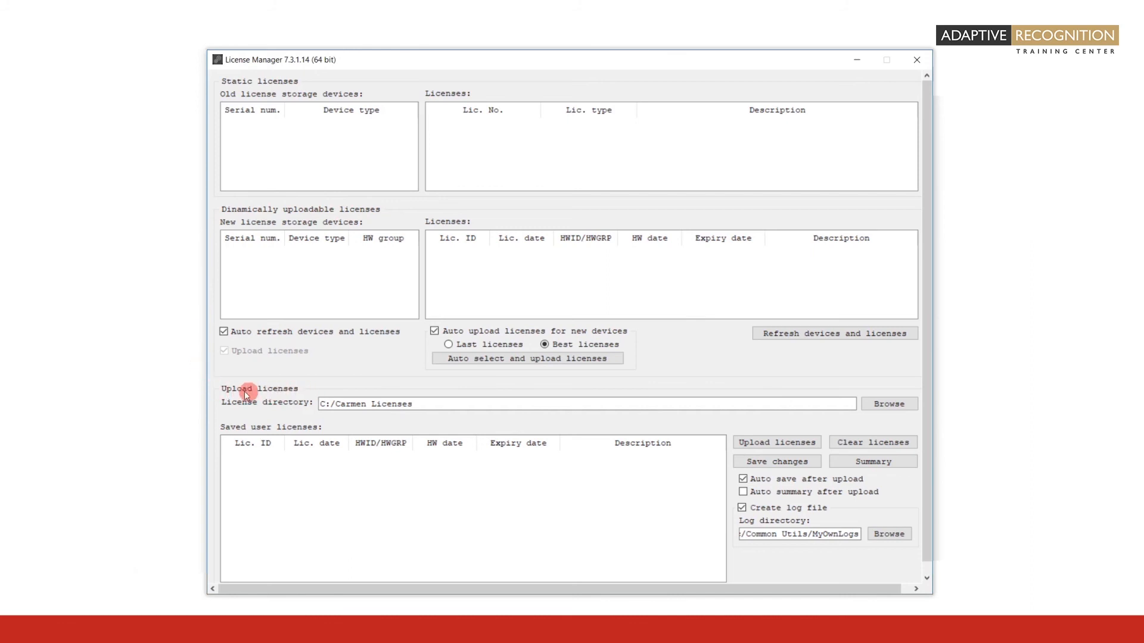
{"action": "mouse_move", "coordinate": [177, 391]}
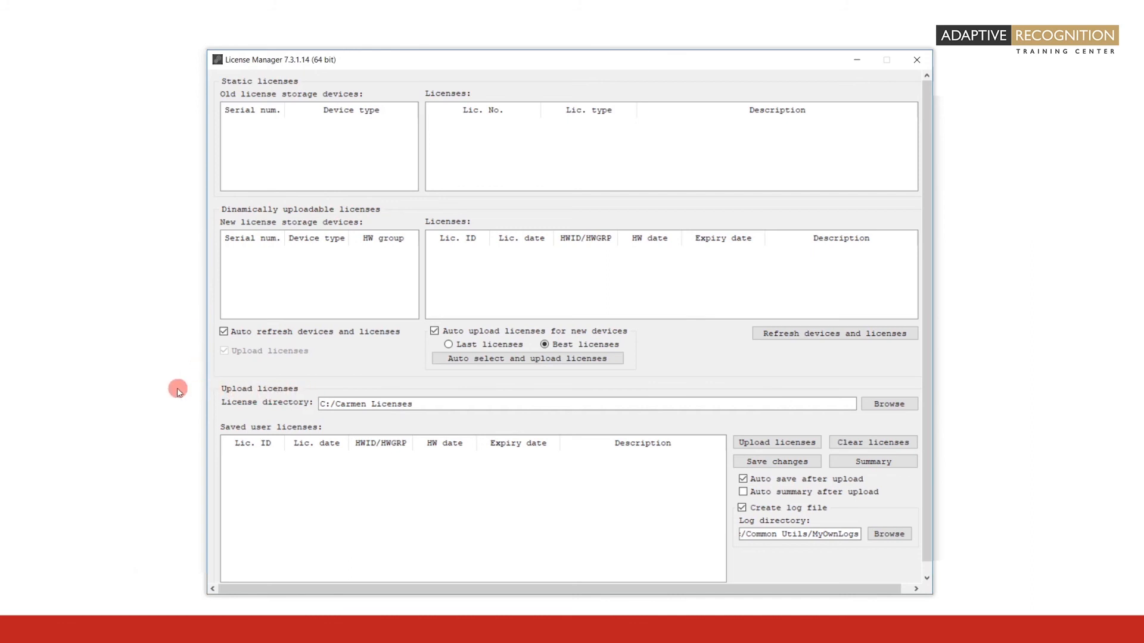